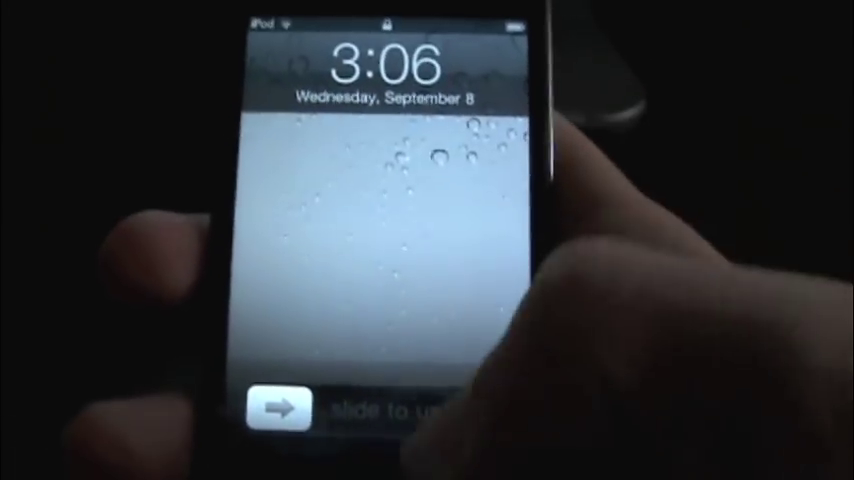
# Slide the 'slide to unlock' slider right to reach the home screen
pyautogui.moveTo(280, 410); pyautogui.dragTo(480, 410)
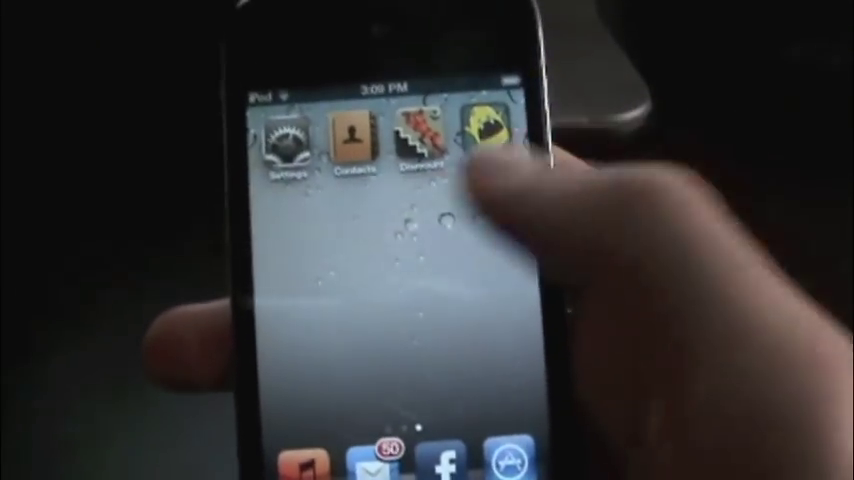
# Visit the General page of Settings and come back to the main settings list
pyautogui.click(292, 140)
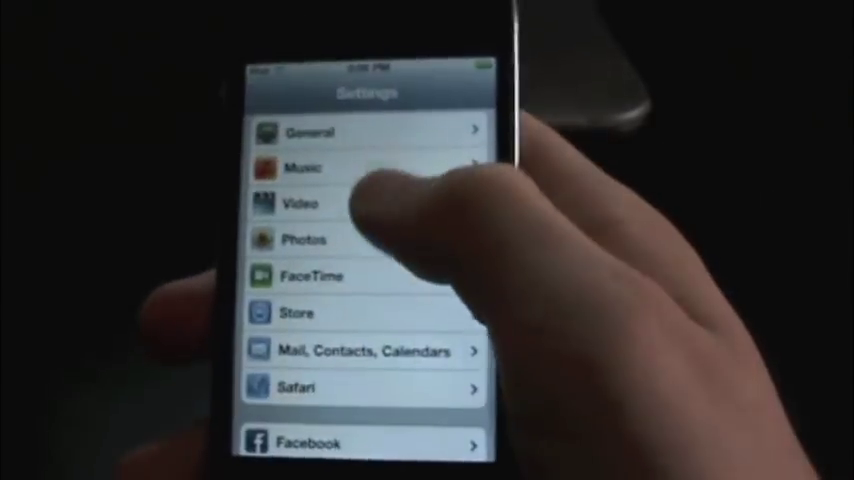
pyautogui.click(310, 132)
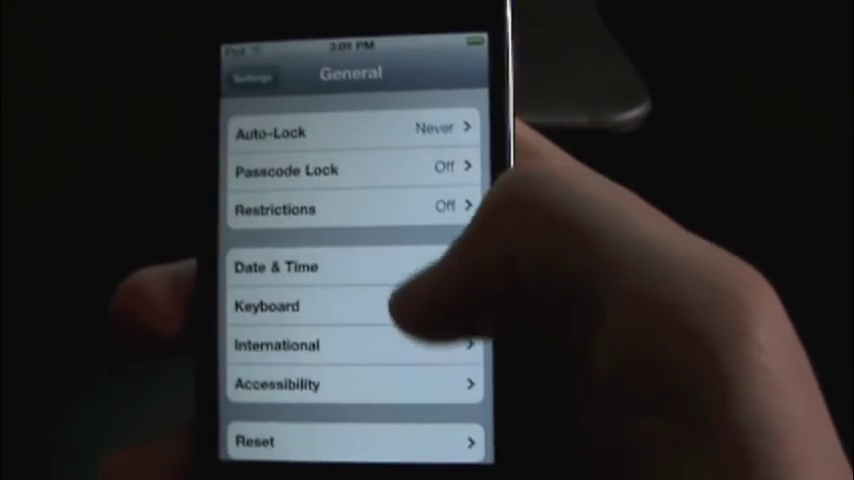
pyautogui.click(252, 76)
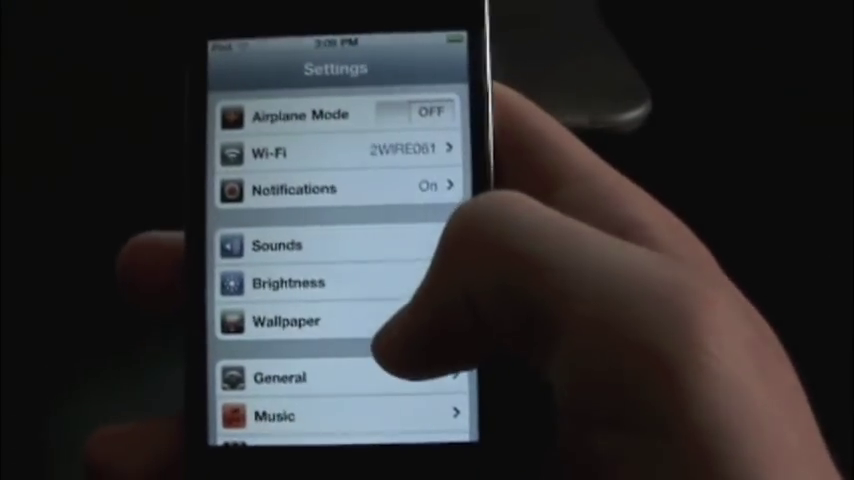